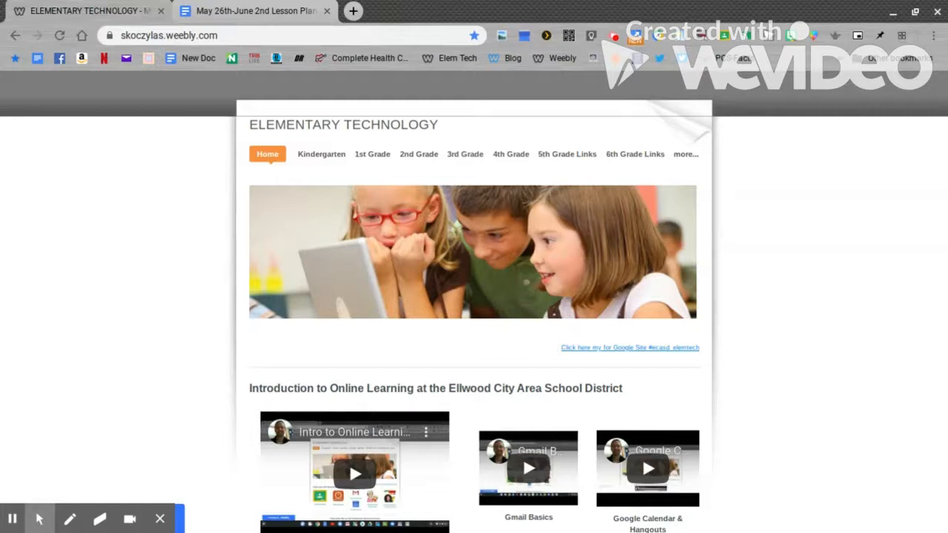
Step: Scroll the Weebly page down to the Elementary Special Lessons icons and specials schedule
scroll("down", 3)
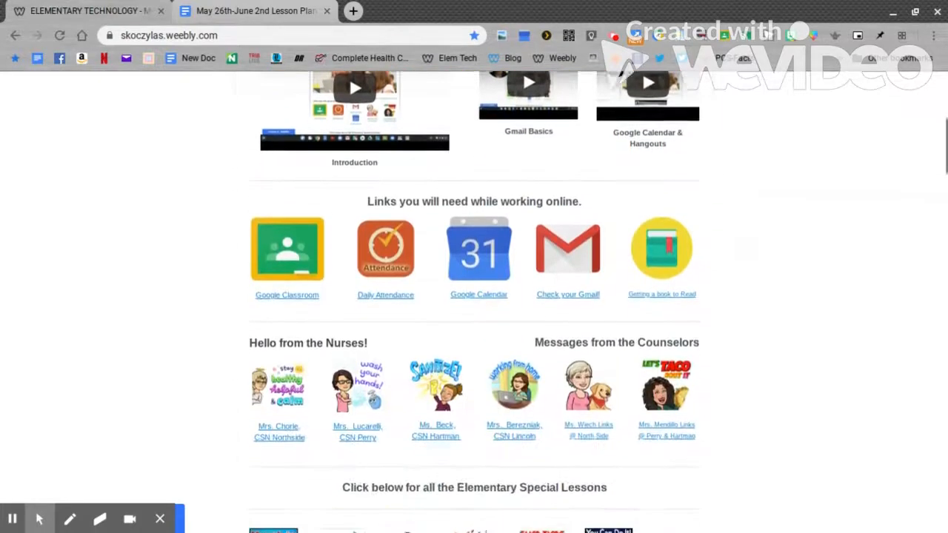
scroll("down", 3)
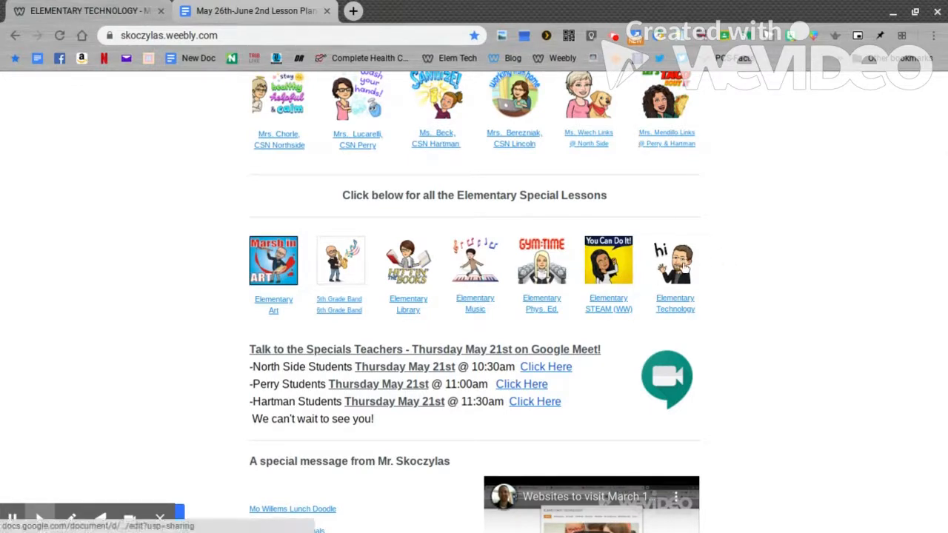
Step: Follow the Elementary Technology icon to the specials lessons Google Doc, landing at its Library section
left_click(255, 12)
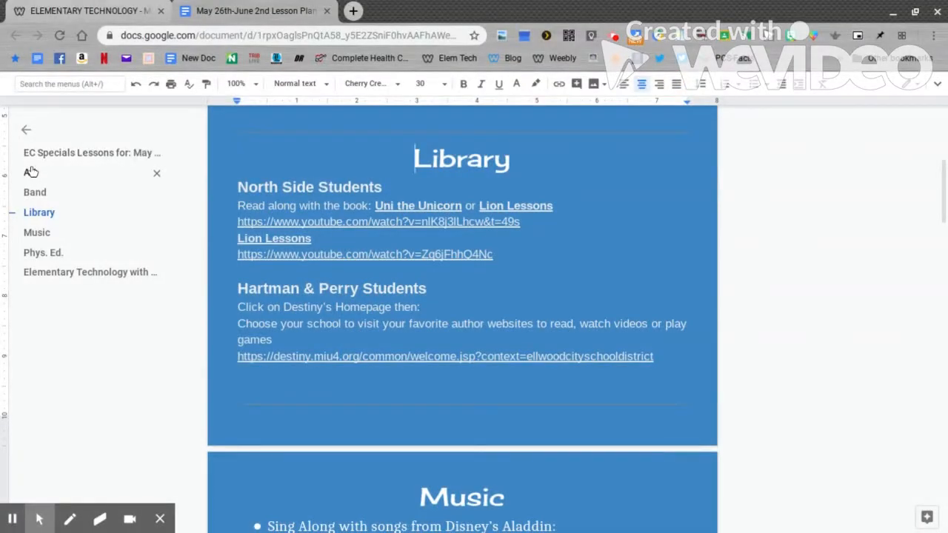
mouse_move(38, 213)
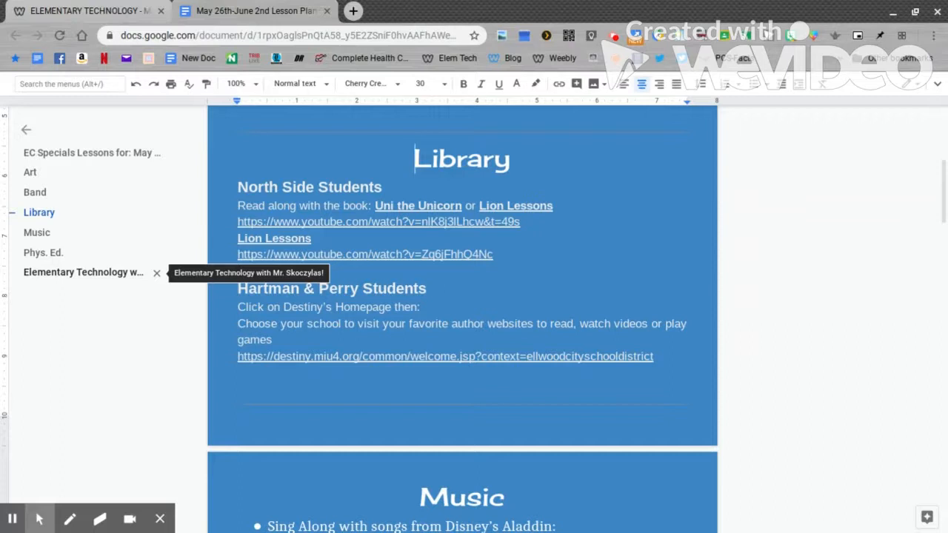
Step: Jump via the outline to the Elementary Technology section with its game links and grade-level table
left_click(83, 272)
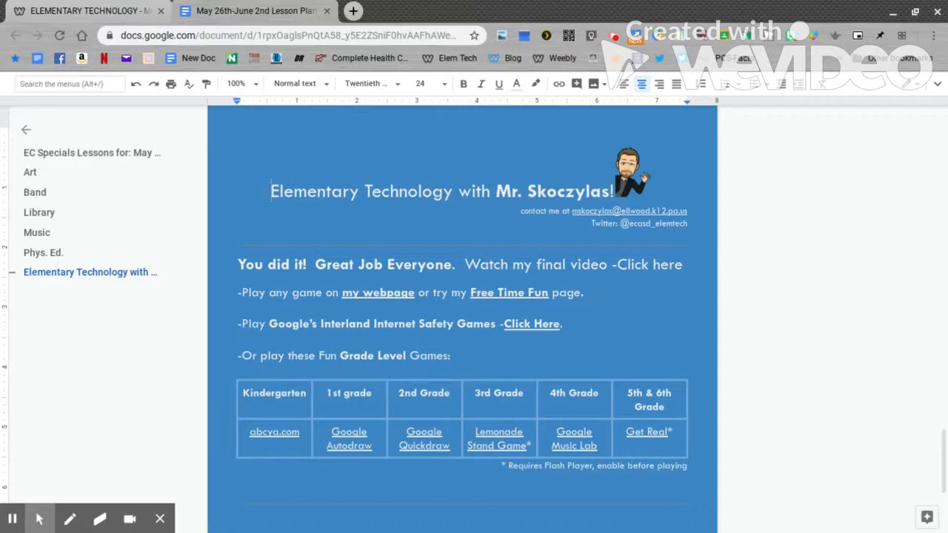
mouse_move(237, 342)
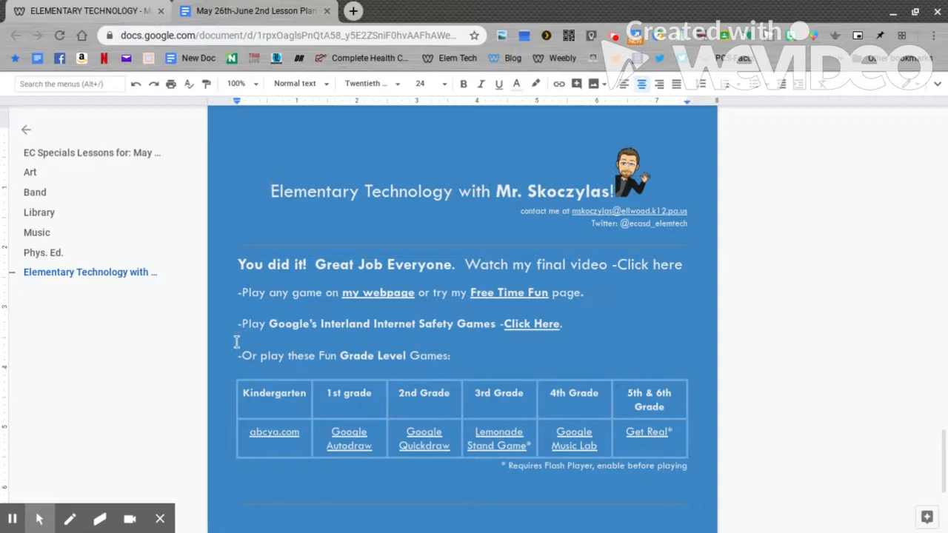